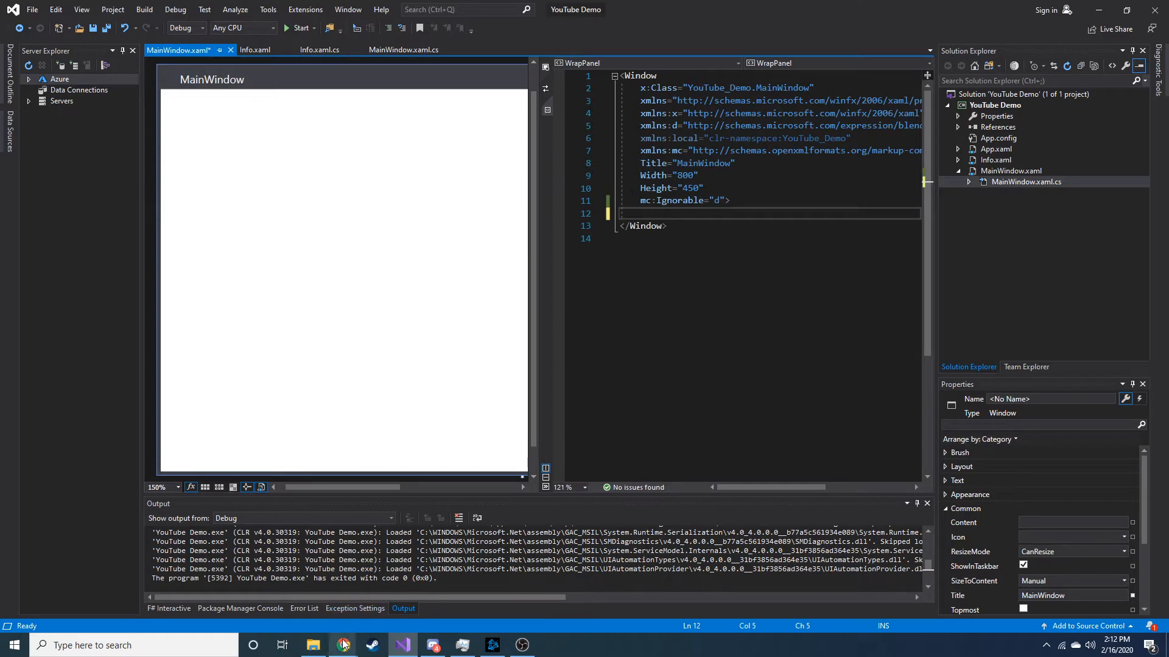
# - Bring the YouTube Studio channel dashboard forward in Chrome
pyautogui.click(342, 645)
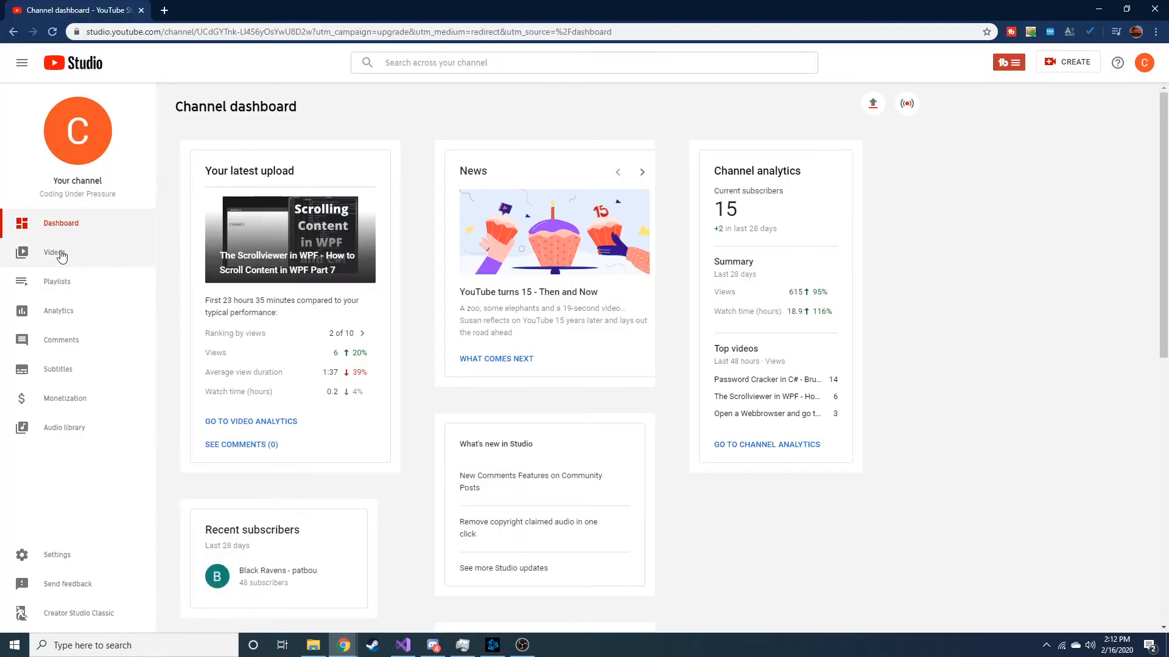
# - Open the channel's Videos list in YouTube Studio to review the uploads
pyautogui.click(54, 252)
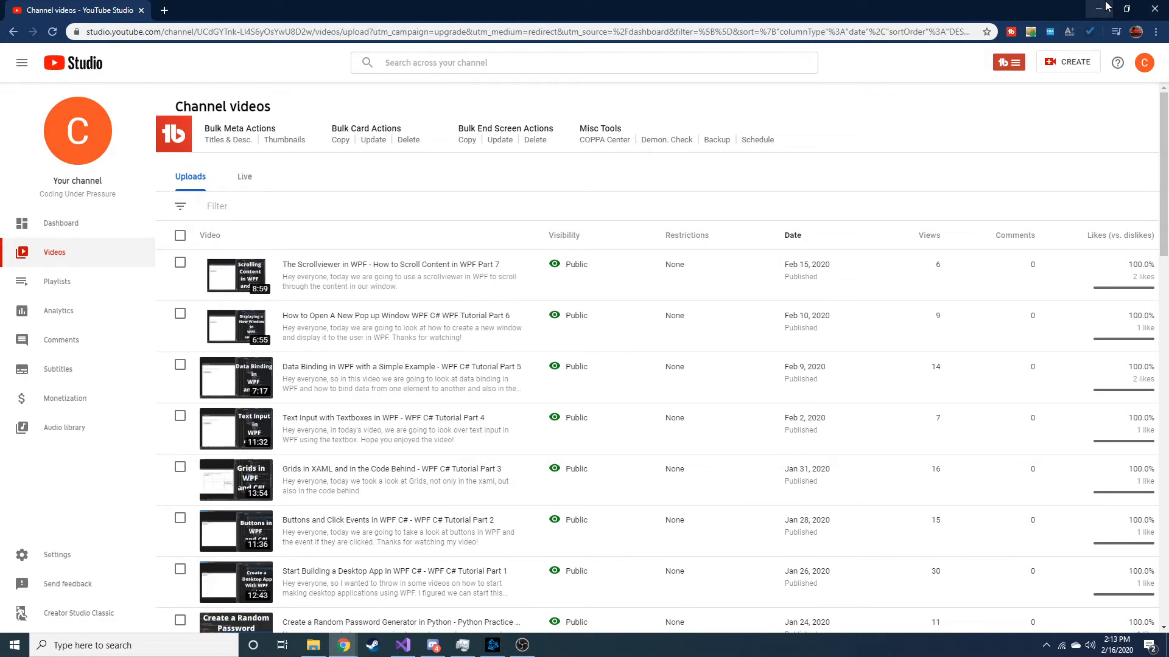
pyautogui.moveTo(1105, 8)
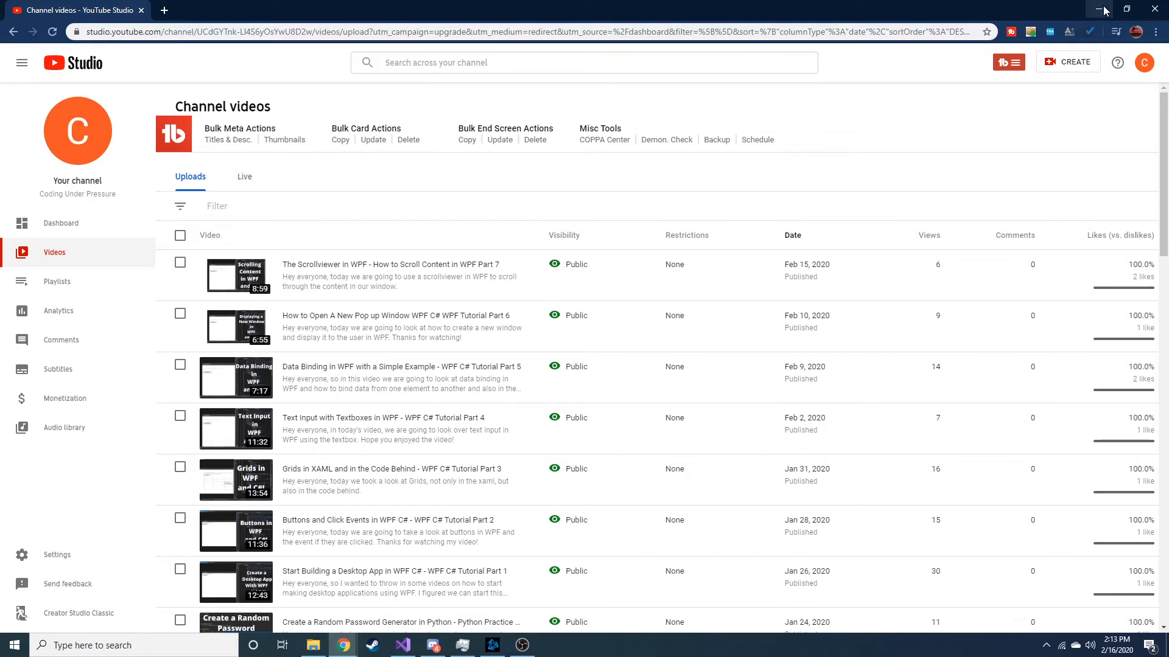
pyautogui.moveTo(1103, 9)
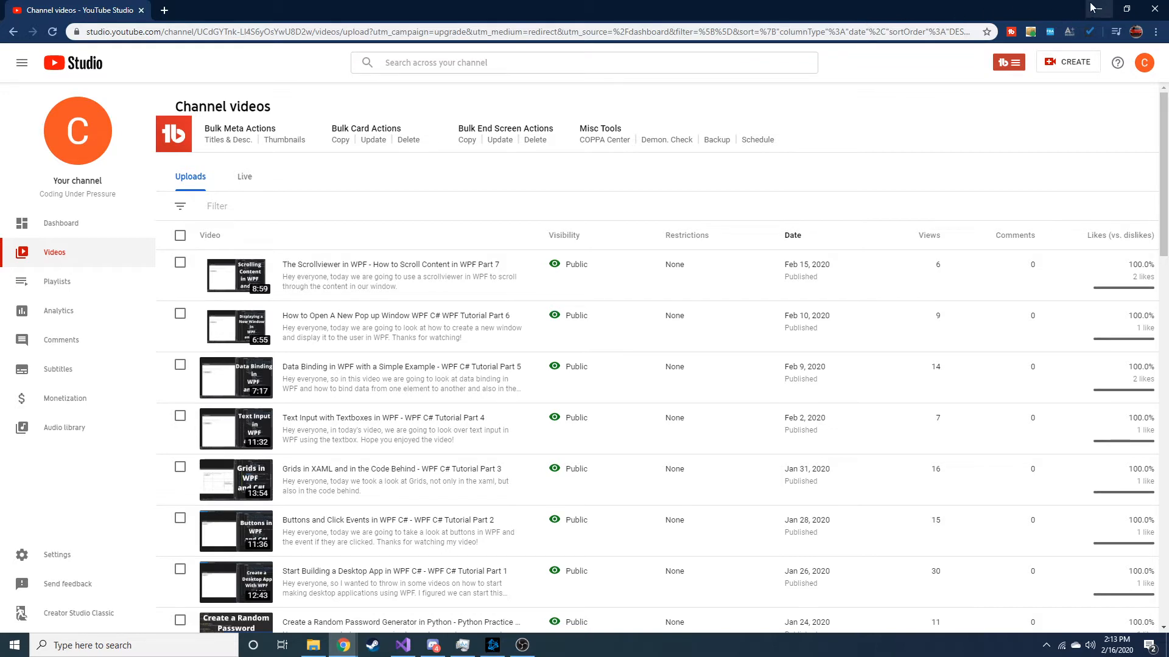
pyautogui.moveTo(1096, 9)
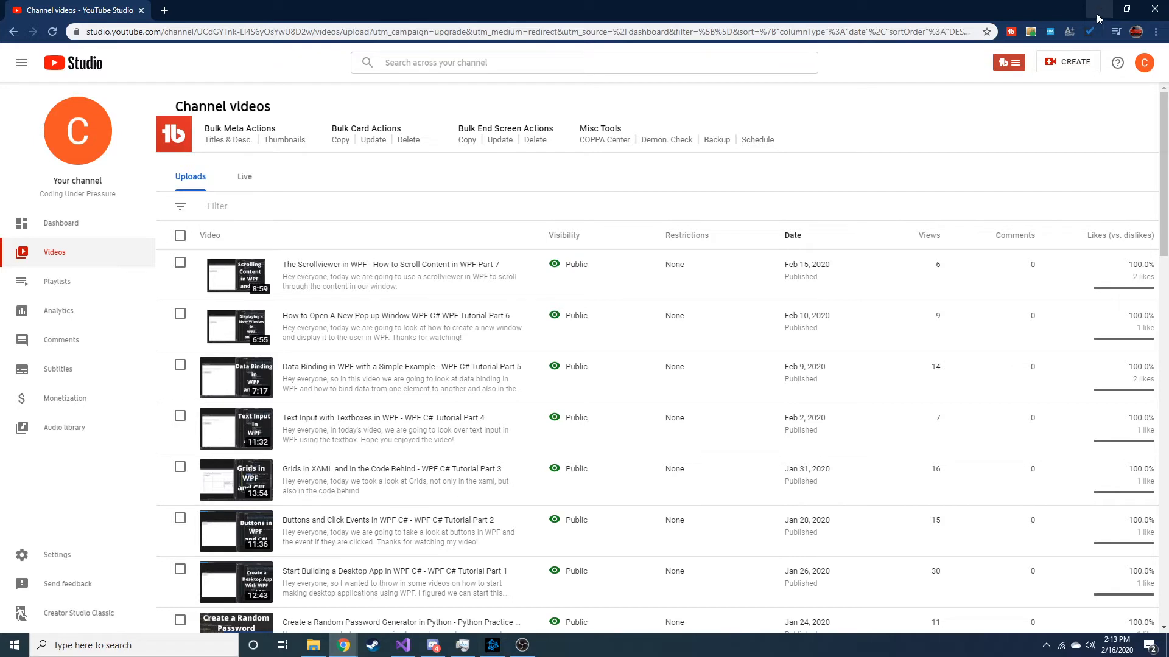
pyautogui.moveTo(1098, 13)
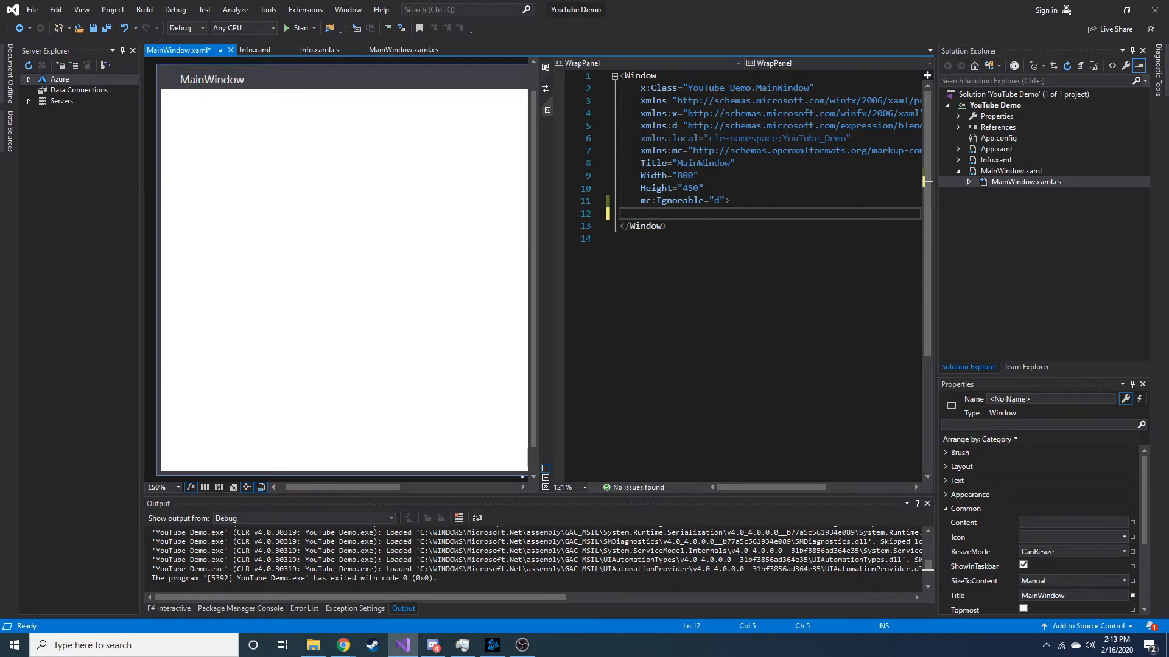
# - Add a WrapPanel containing a StackPanel with a Label, FontSize 30, Content 'First'
pyautogui.write('<wrapPanel>')
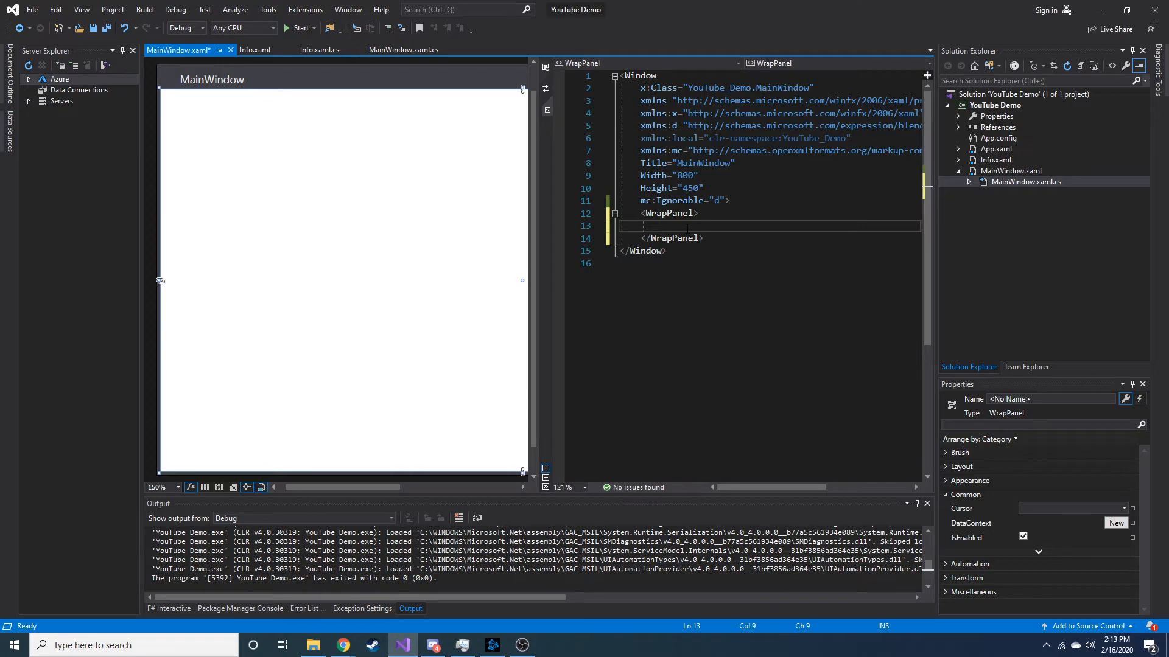
pyautogui.write('<lab')
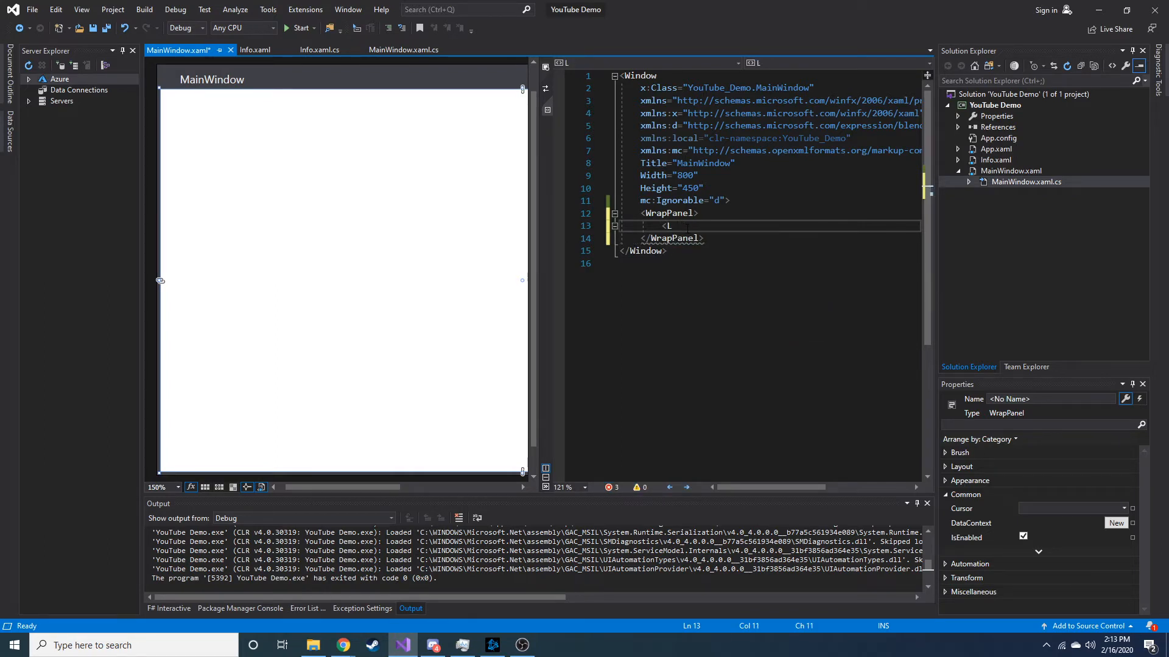
pyautogui.write('StackPanel')
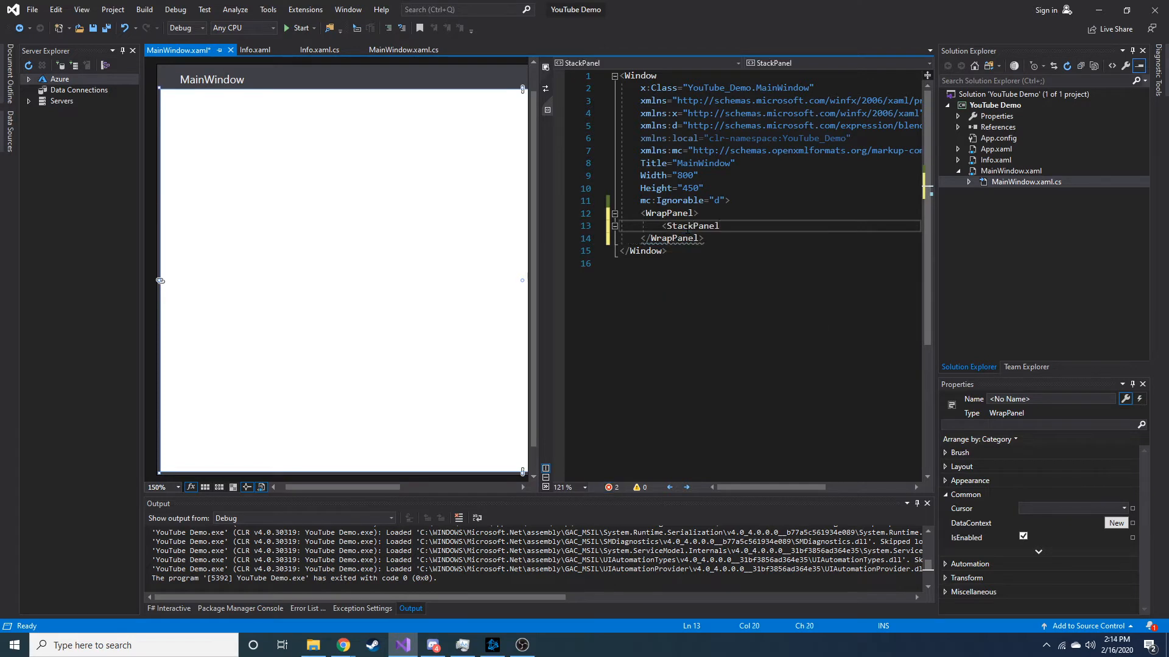
pyautogui.write('<I')
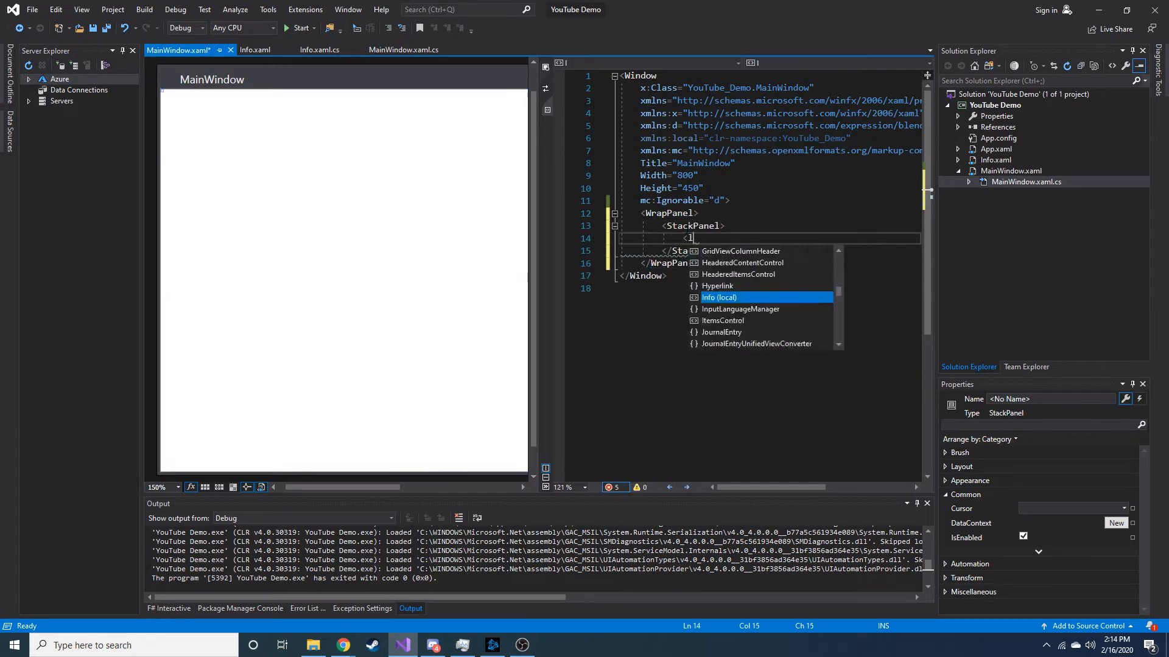
pyautogui.write('Label />')
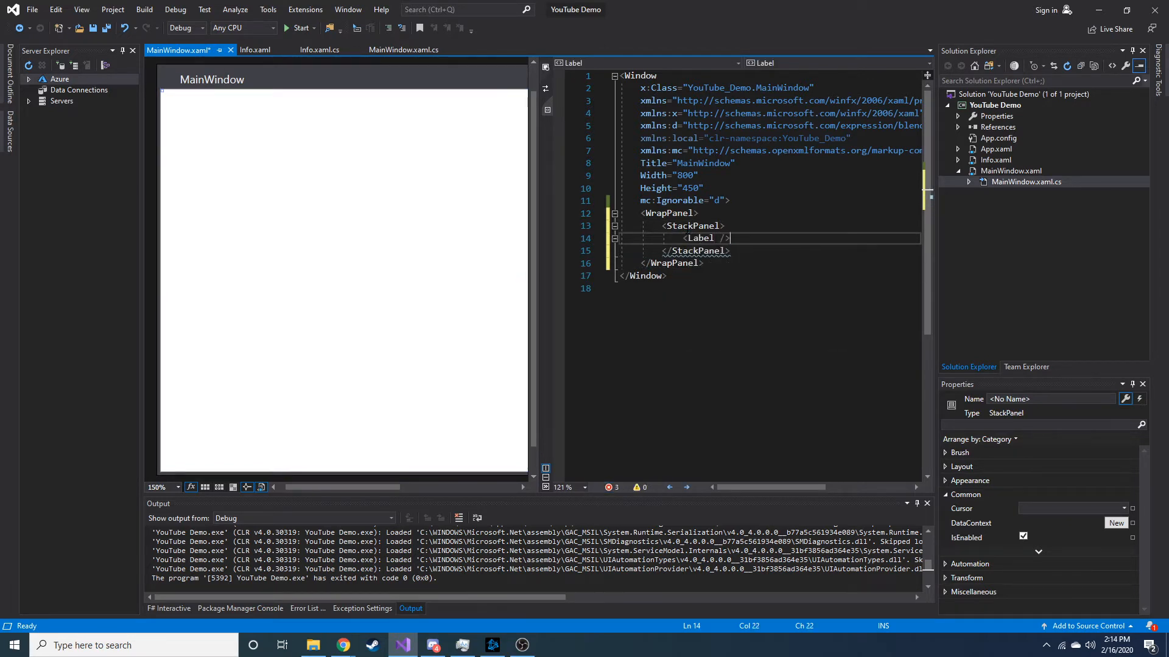
pyautogui.write('Content=""')
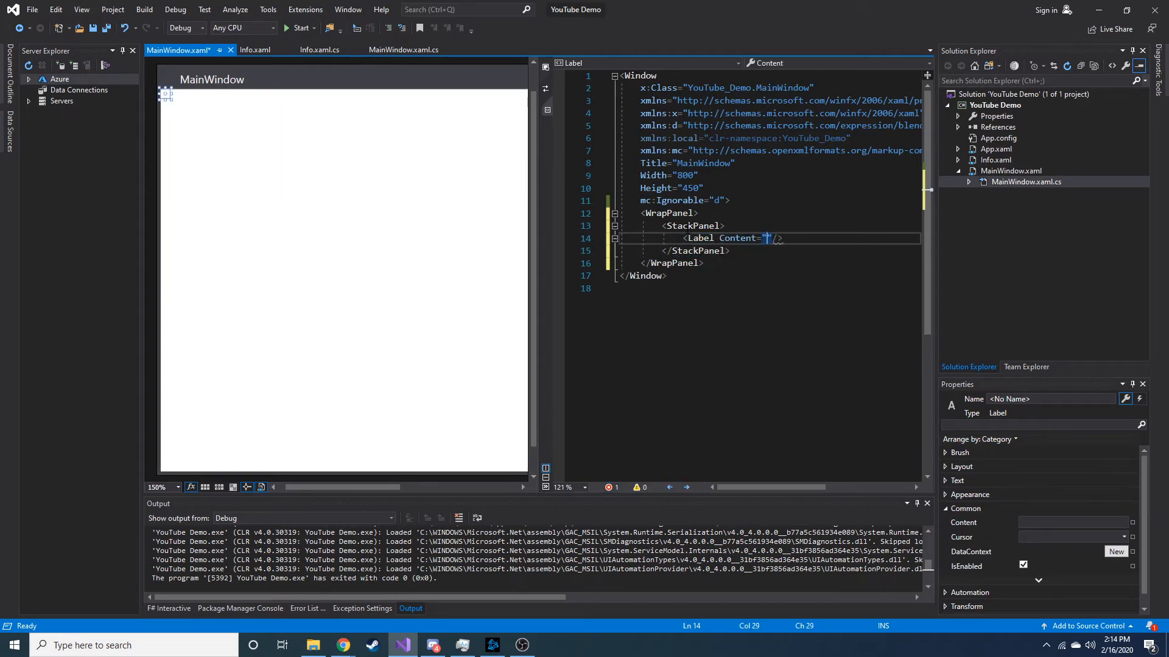
pyautogui.write('First')
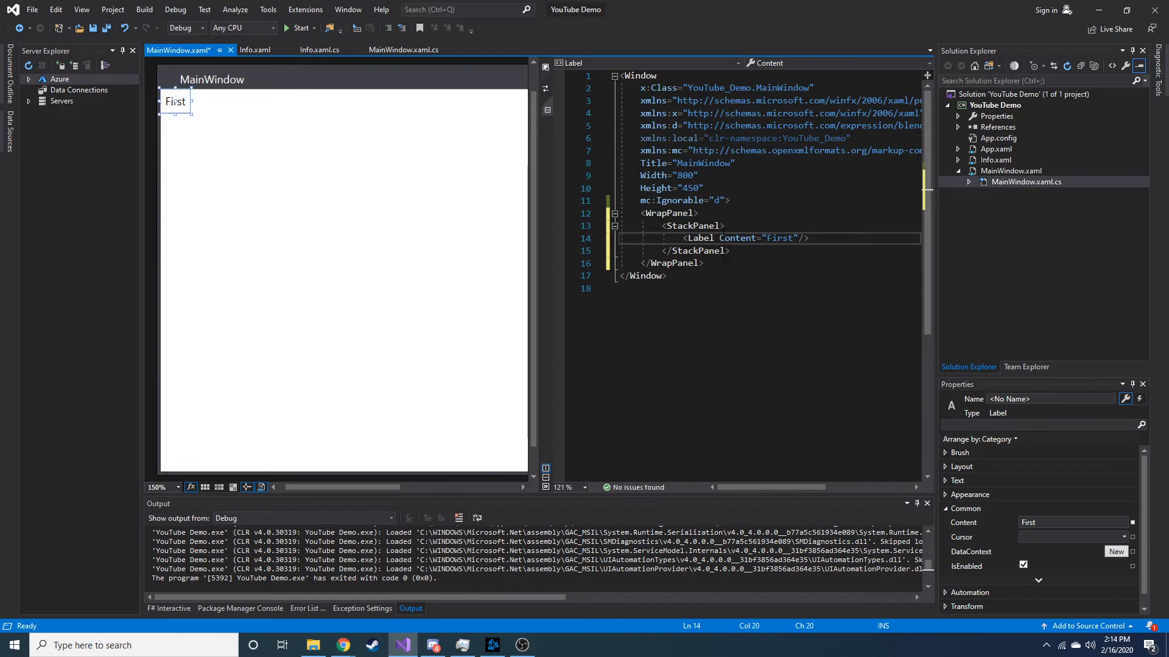
pyautogui.write('fo')
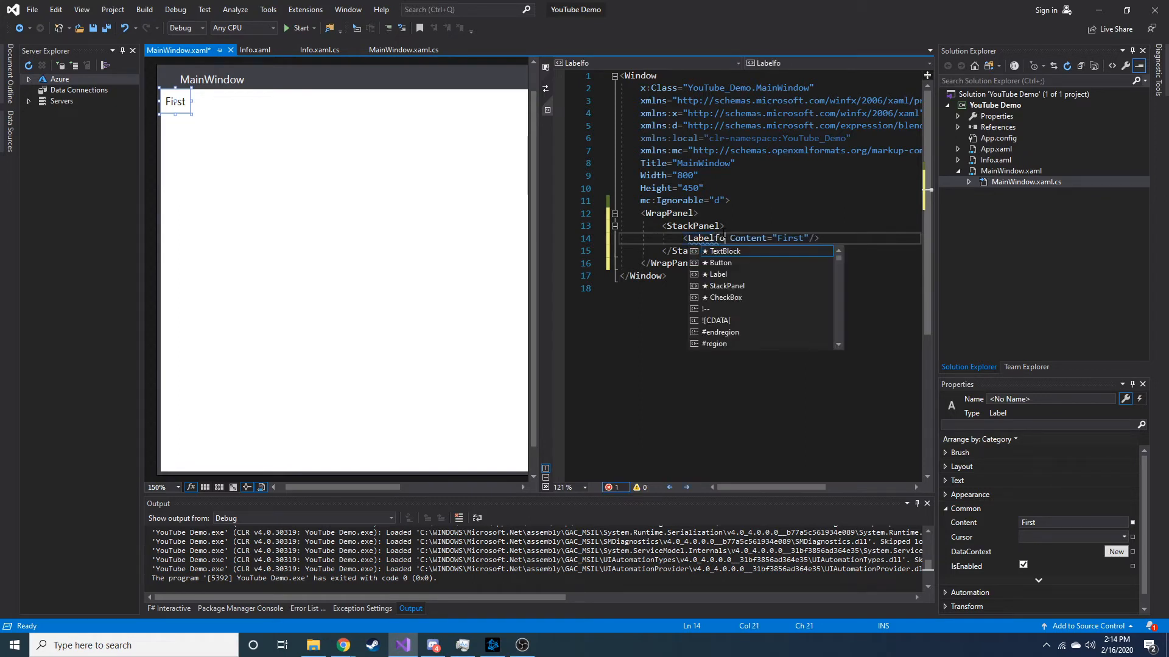
pyautogui.write('fo')
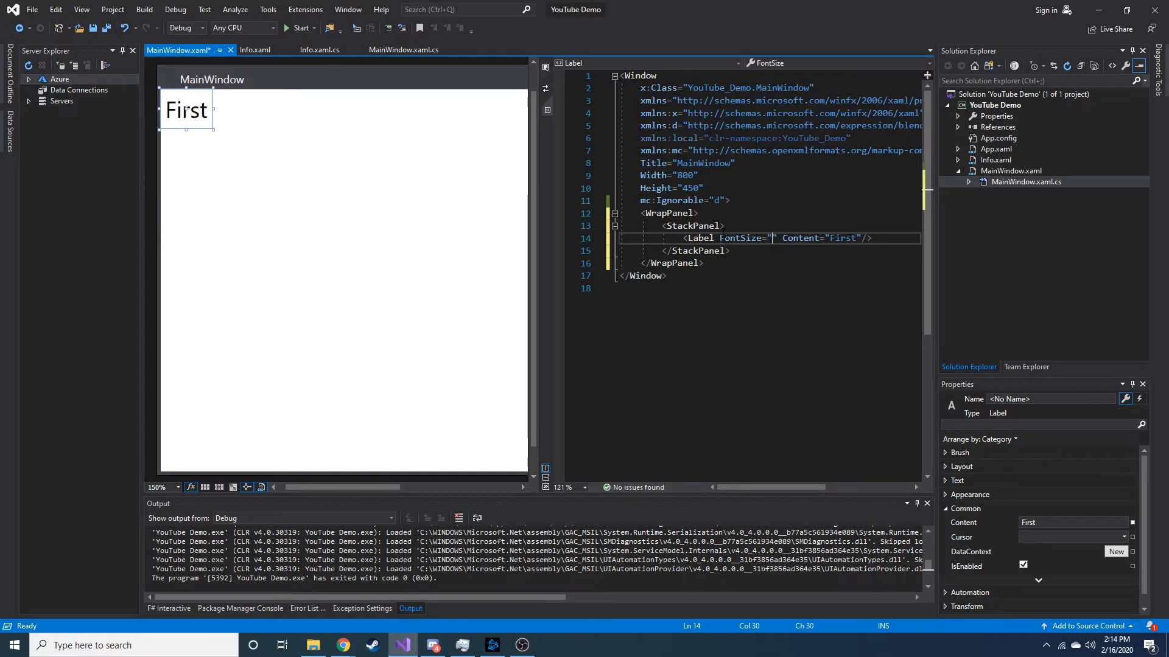
pyautogui.write('30')
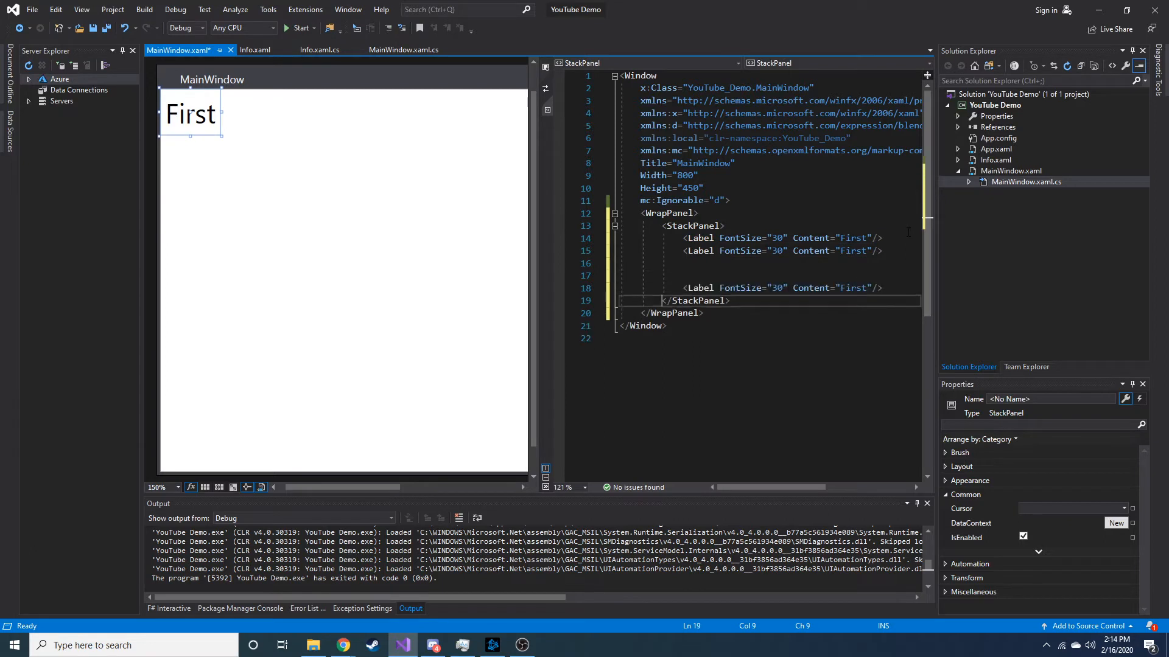
# - Duplicate the size-30 label and set the copies to Second, Third, Fourth and Fifth
pyautogui.write('<Label FontSize="30" Content="First"/>')
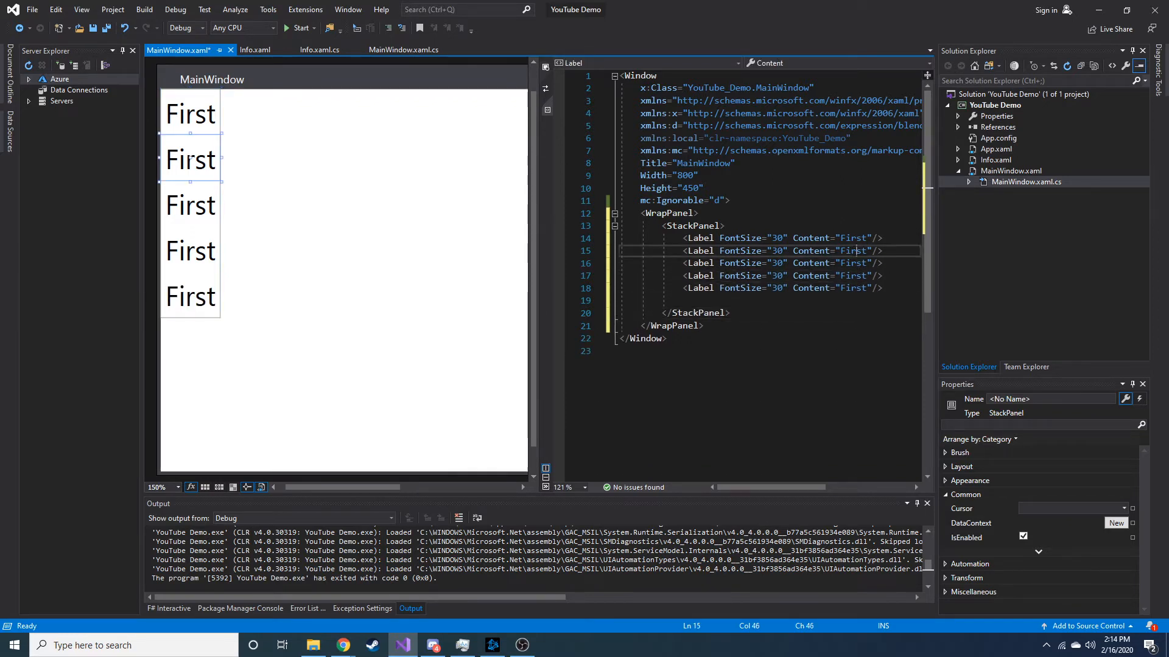
pyautogui.write('A')
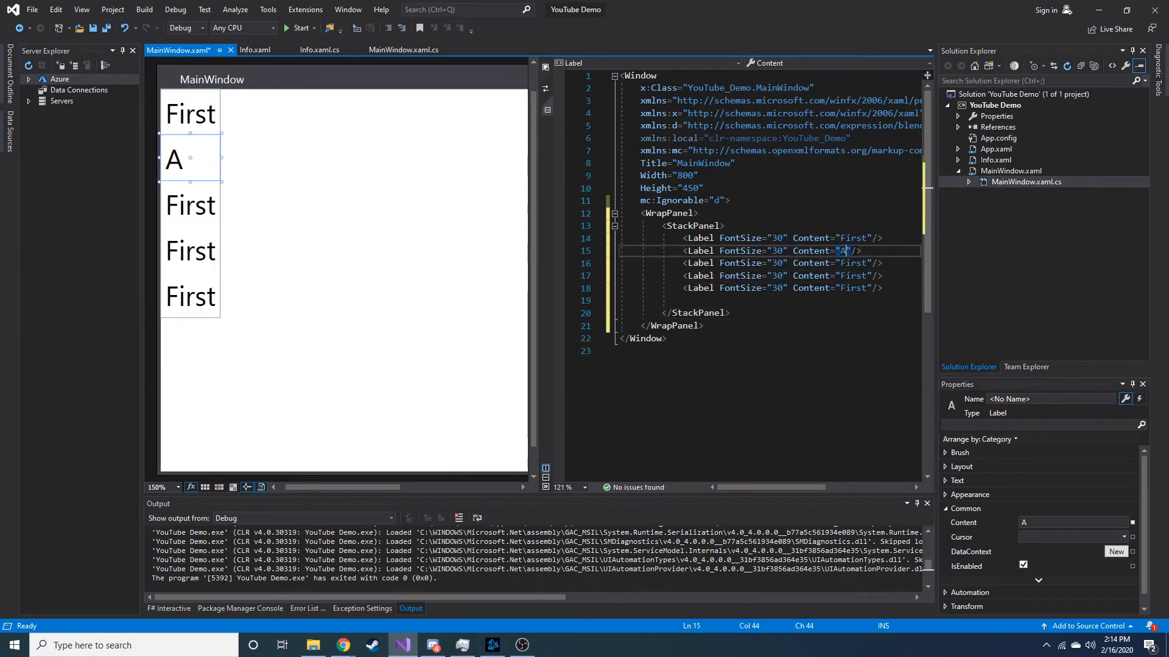
pyautogui.write('Second')
pyautogui.click(801, 263)
pyautogui.write('Third')
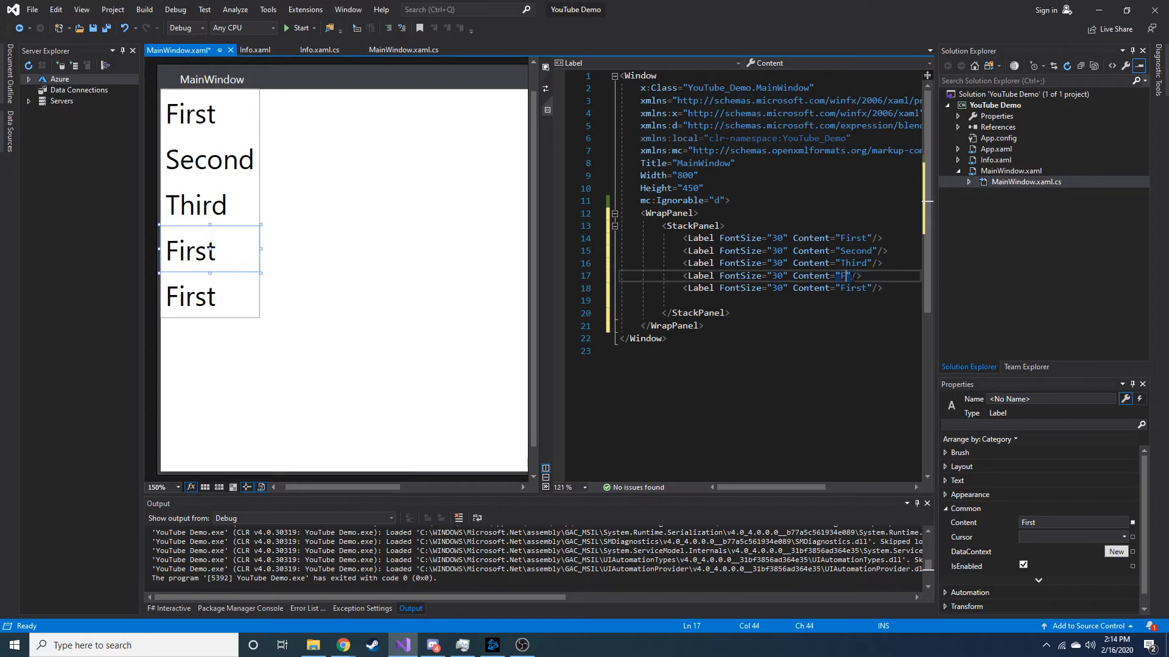
pyautogui.write('ourth')
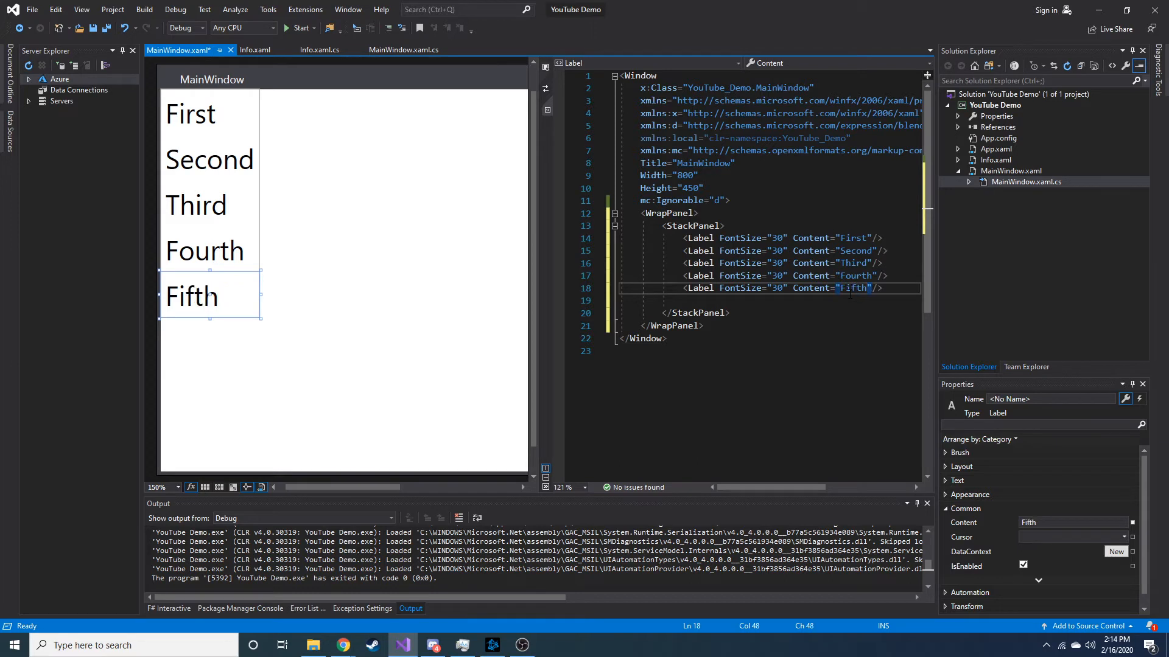
pyautogui.click(209, 160)
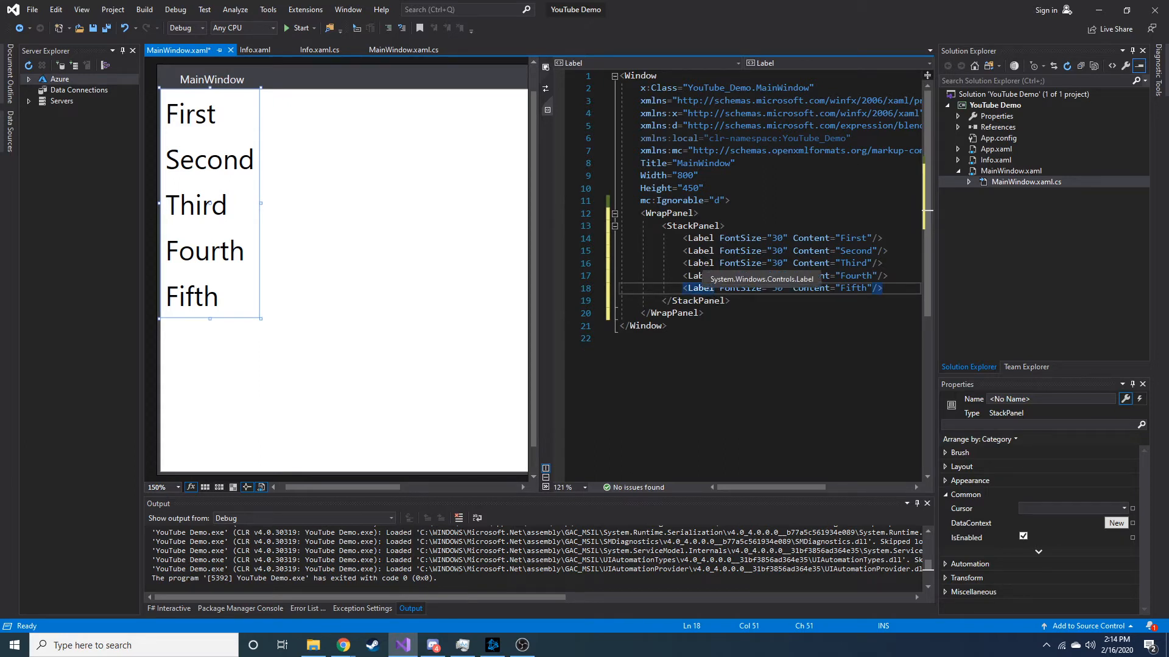
pyautogui.moveTo(760, 335)
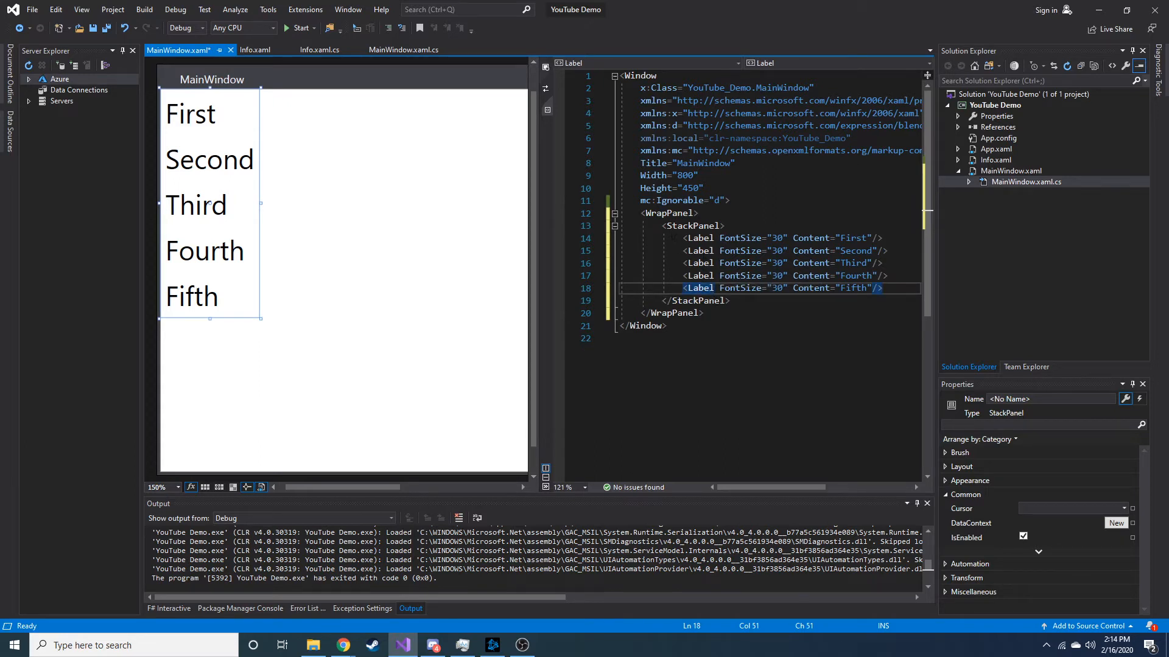
# - Select the label lines and wrap each Label in its own StackPanel
pyautogui.moveTo(680, 250); pyautogui.dragTo(882, 289)
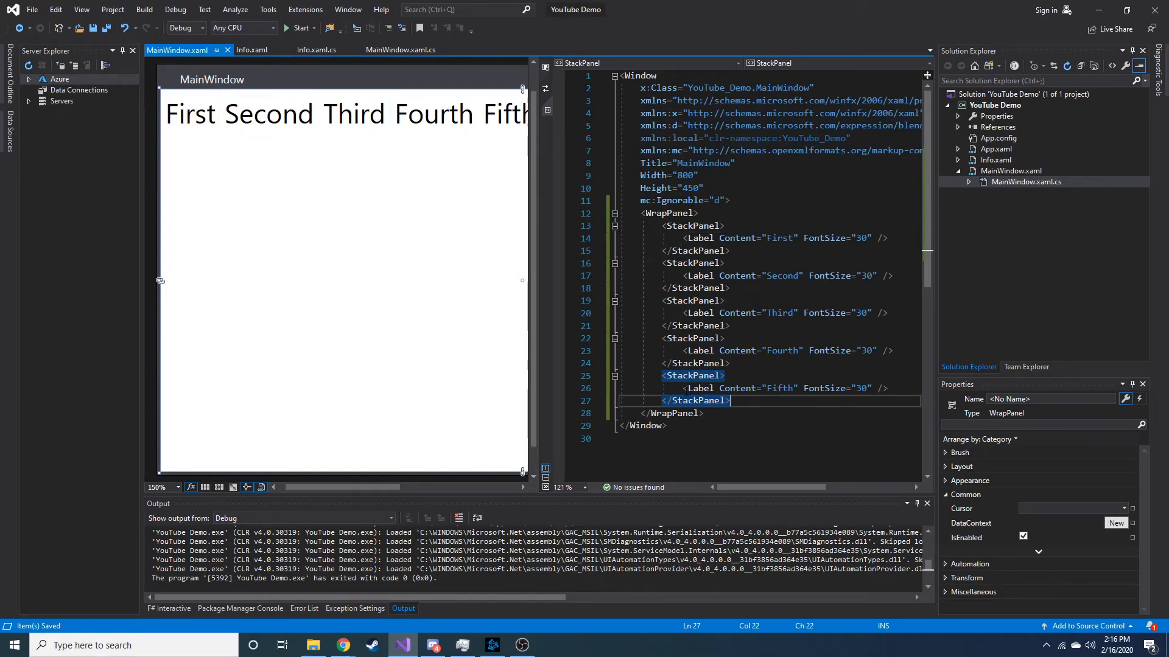
pyautogui.moveTo(302, 27)
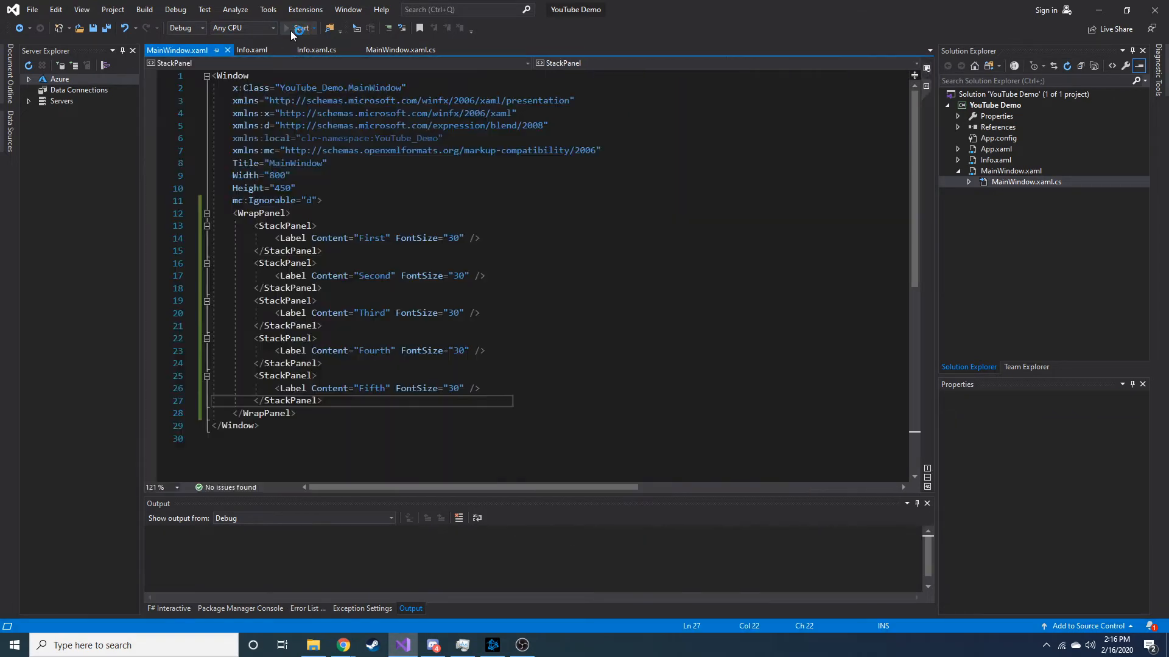
# - Run the app, then narrow, widen and narrow its window to watch the labels wrap
pyautogui.click(300, 27)
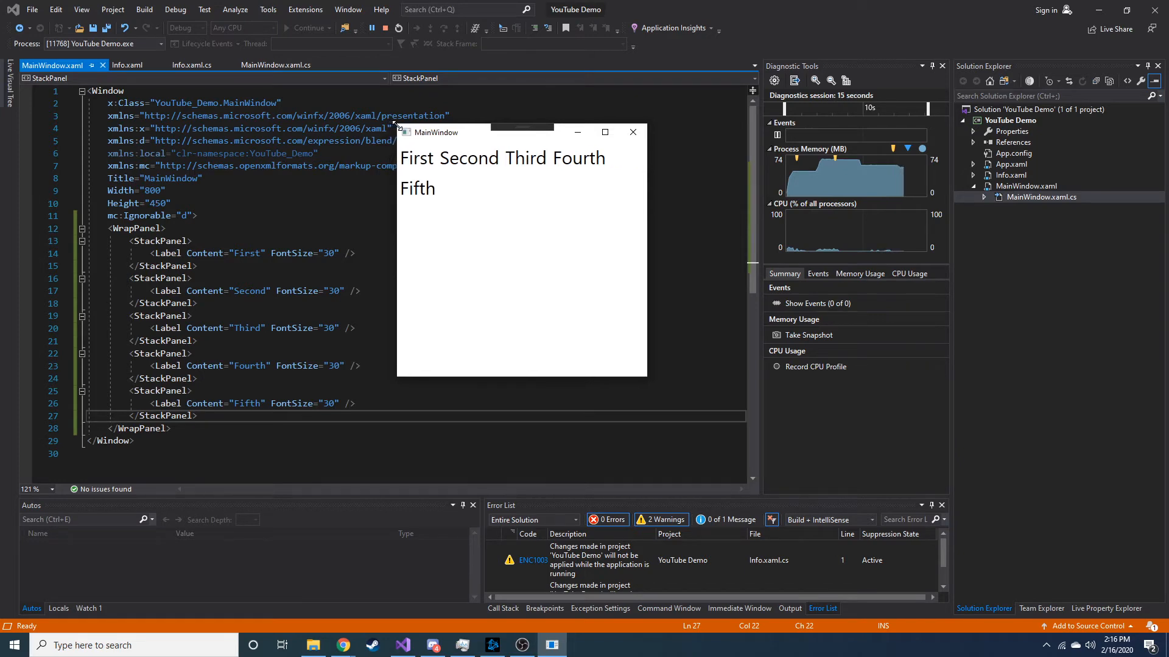
pyautogui.moveTo(437, 132); pyautogui.dragTo(503, 139)
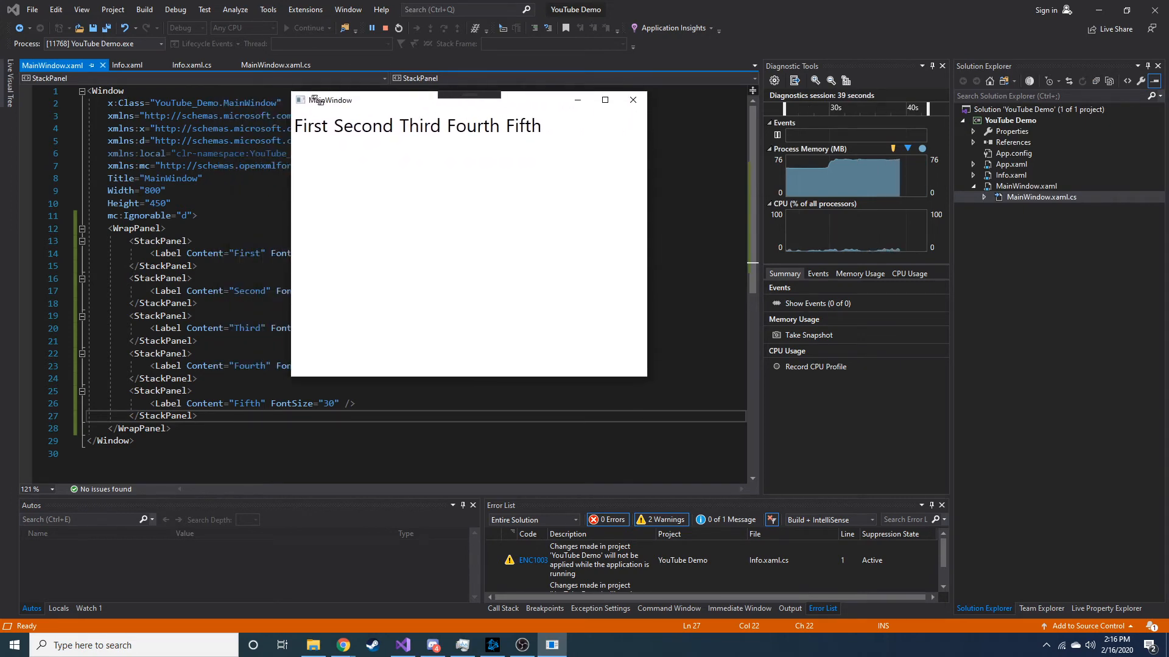
pyautogui.moveTo(468, 99); pyautogui.dragTo(486, 124)
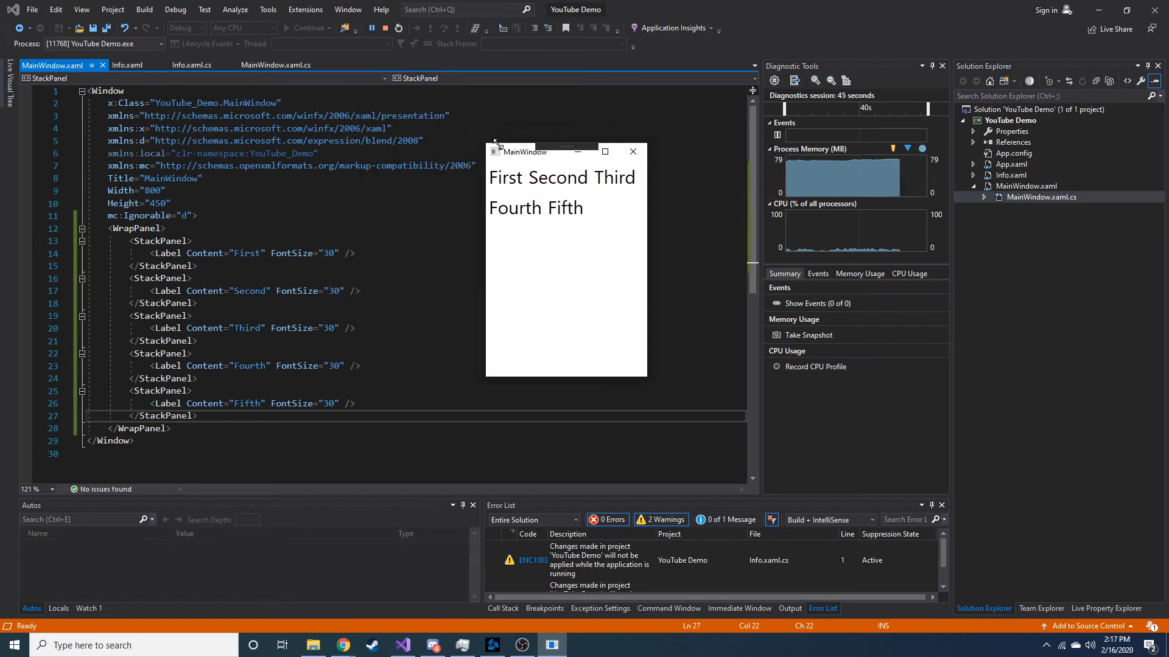
pyautogui.moveTo(567, 152); pyautogui.dragTo(444, 117)
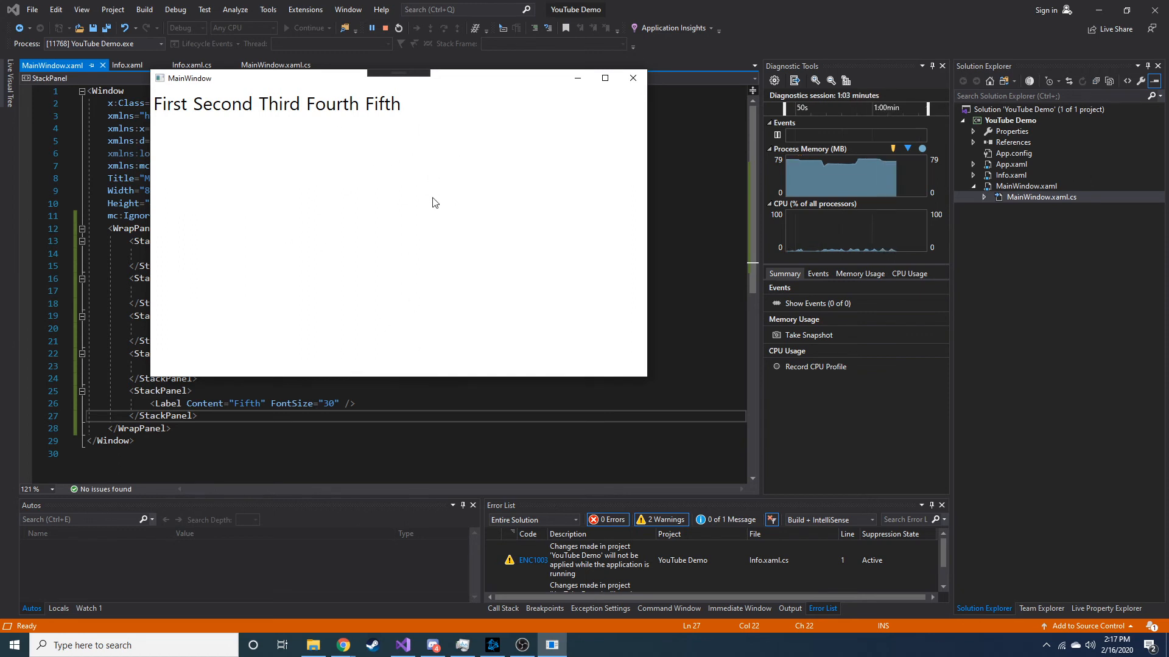
pyautogui.moveTo(353, 127)
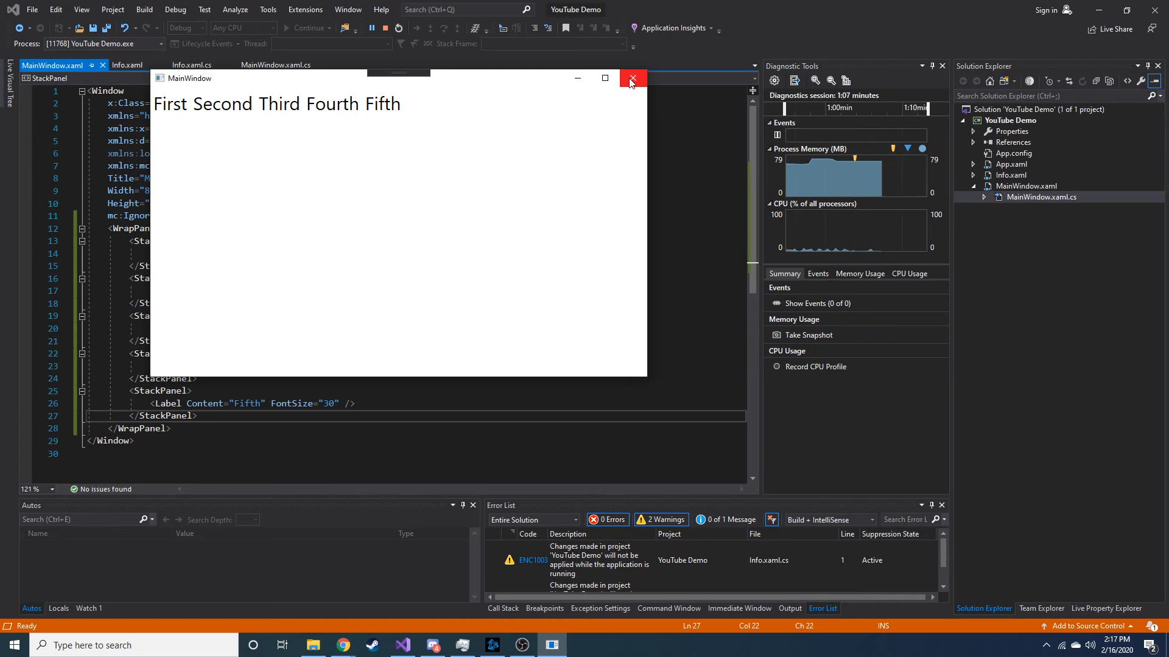
# - Close the app, set the WrapPanel to Orientation="Vertical", and relaunch to see a column
pyautogui.click(631, 78)
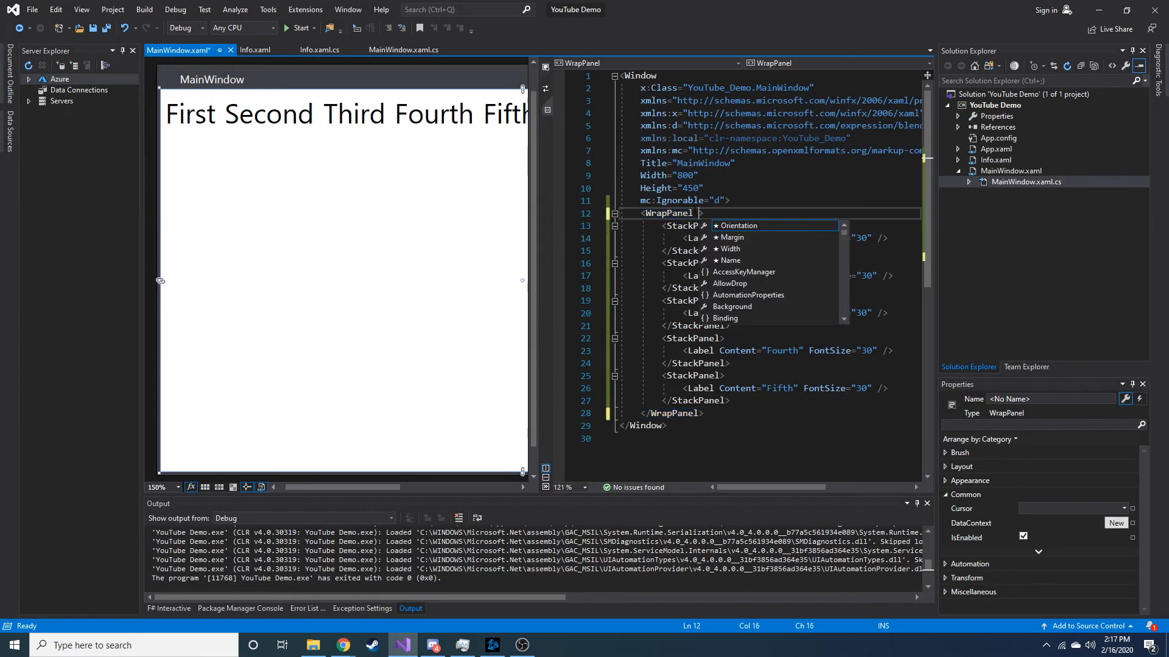
pyautogui.write('Orientation="Vertical"')
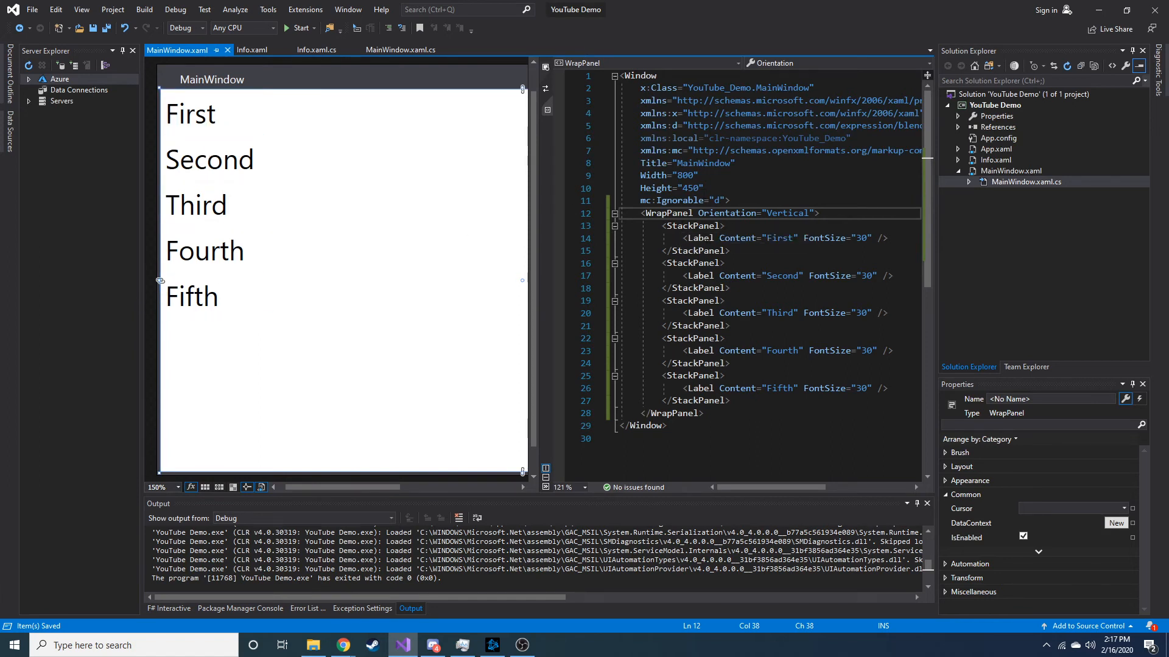
pyautogui.click(691, 225)
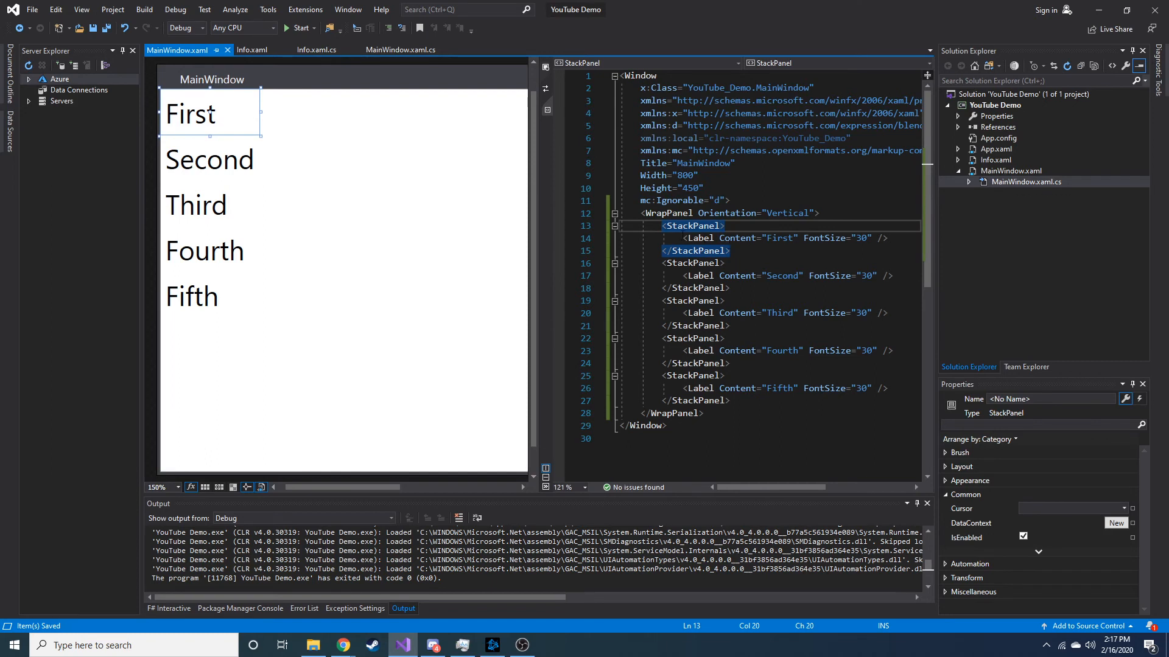
pyautogui.moveTo(236, 116)
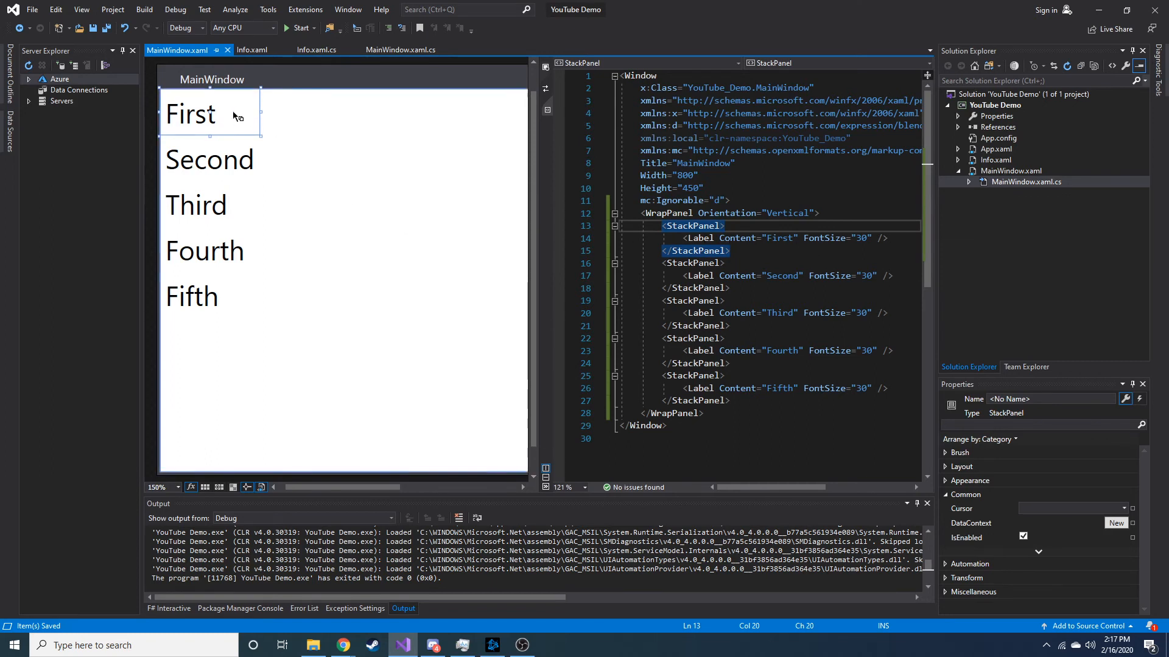
pyautogui.moveTo(299, 29)
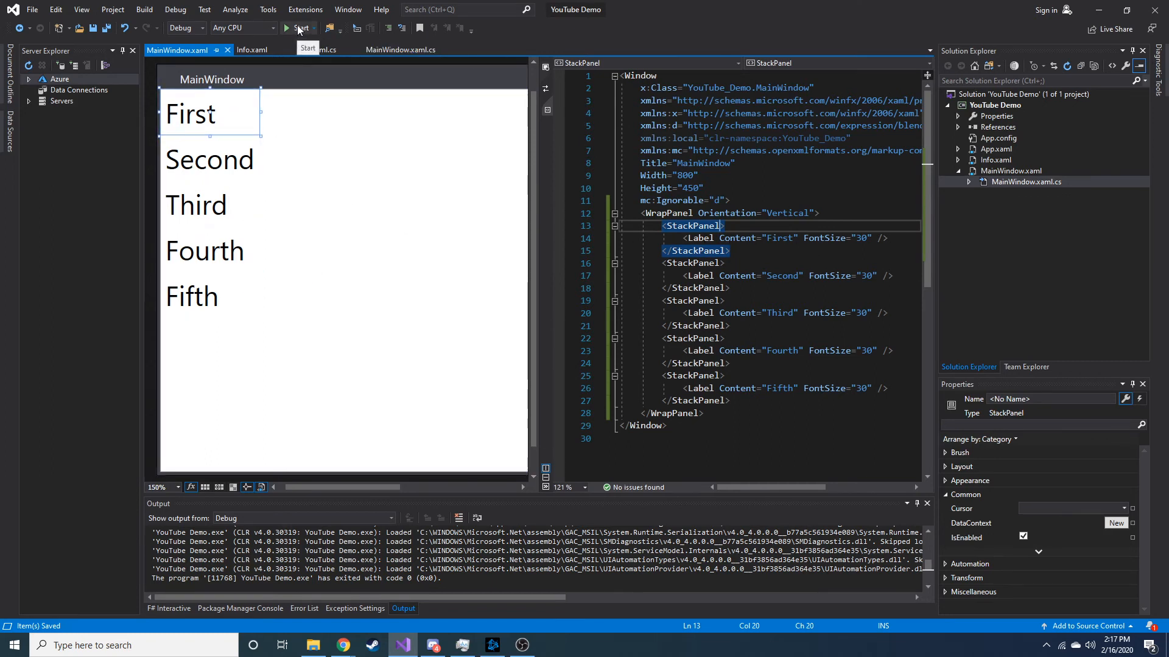
pyautogui.click(293, 27)
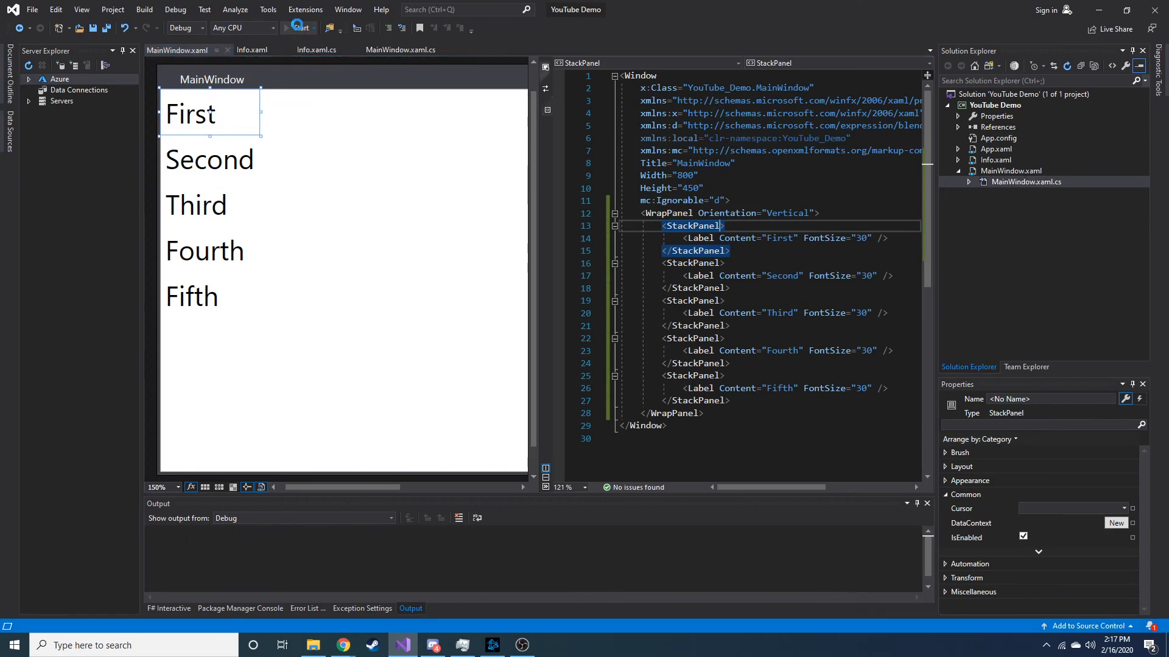
pyautogui.click(296, 28)
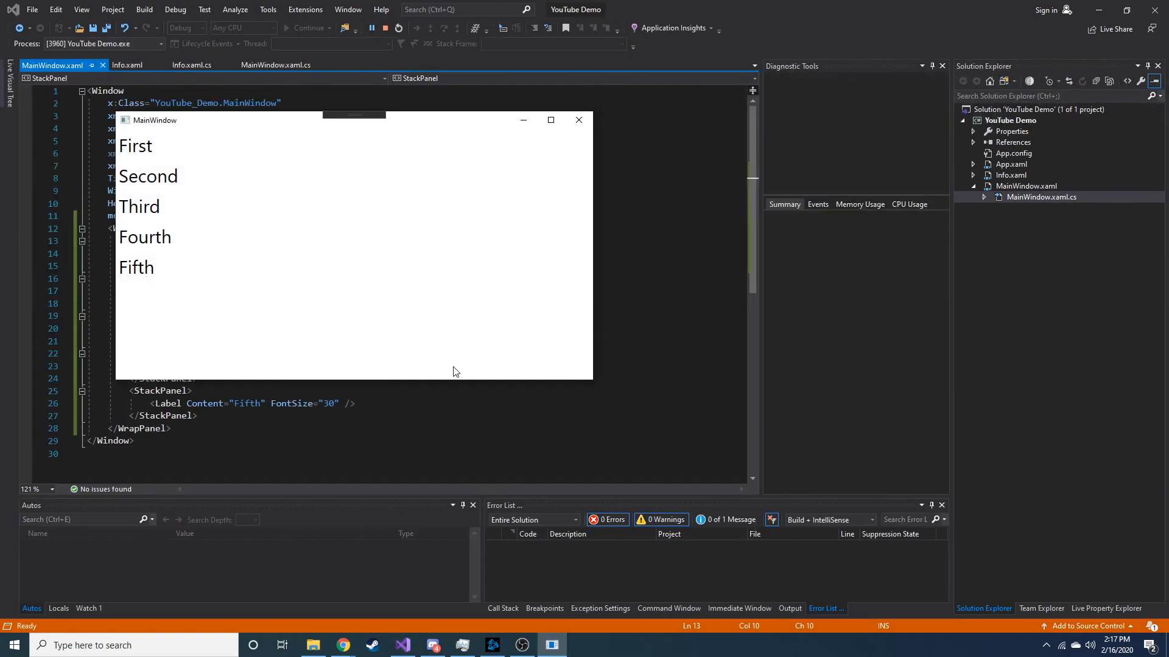